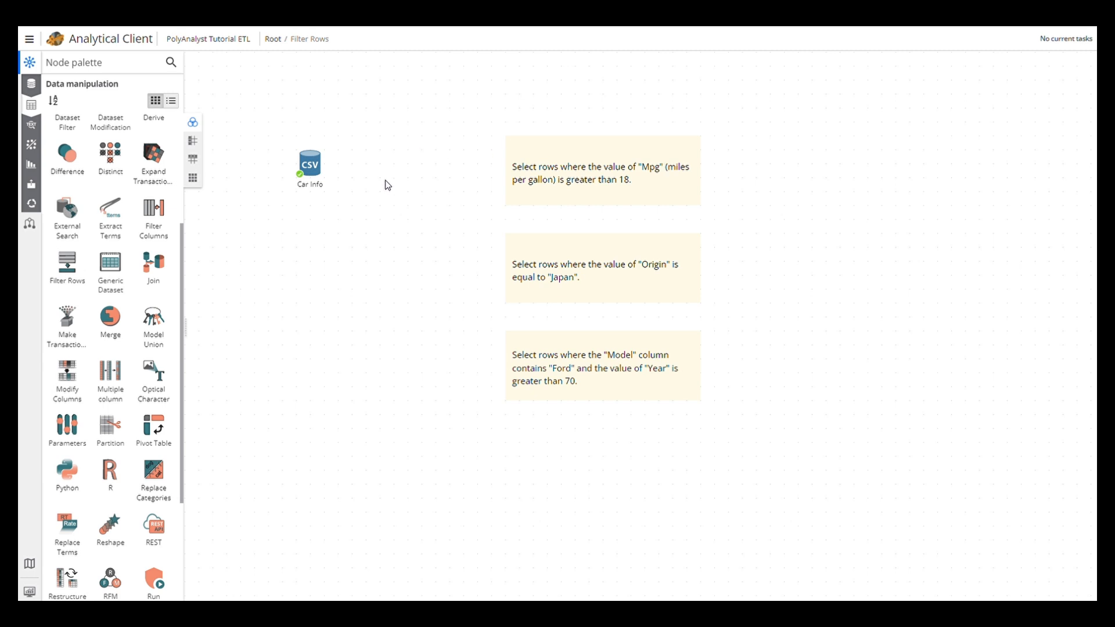
{"action": "mouse_move", "coordinate": [370, 184]}
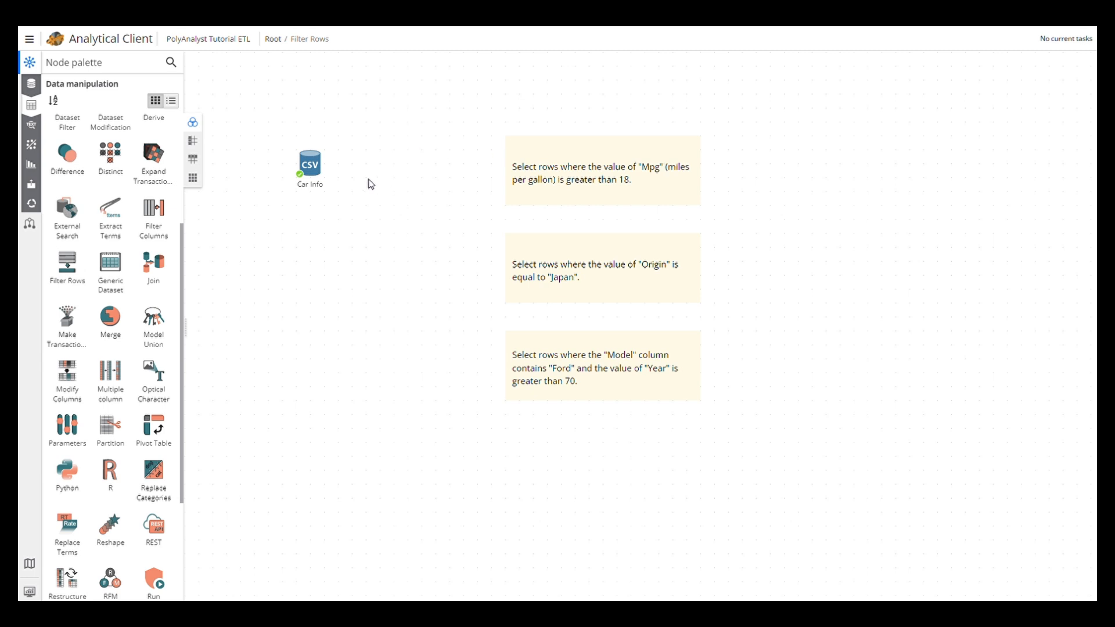
{"action": "mouse_move", "coordinate": [66, 263]}
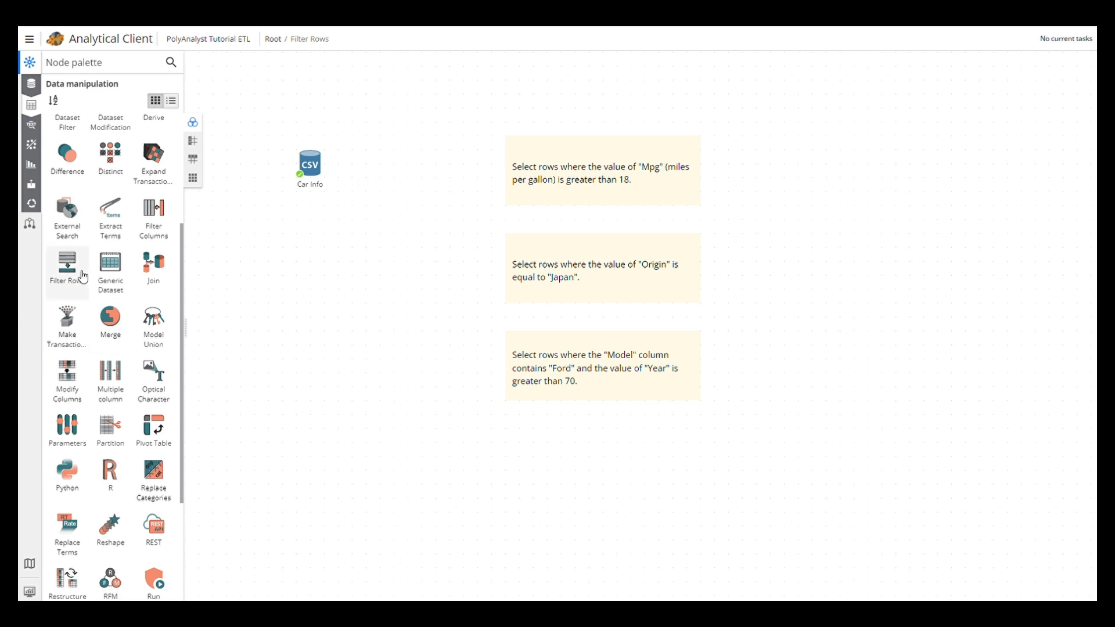
{"action": "mouse_move", "coordinate": [68, 267]}
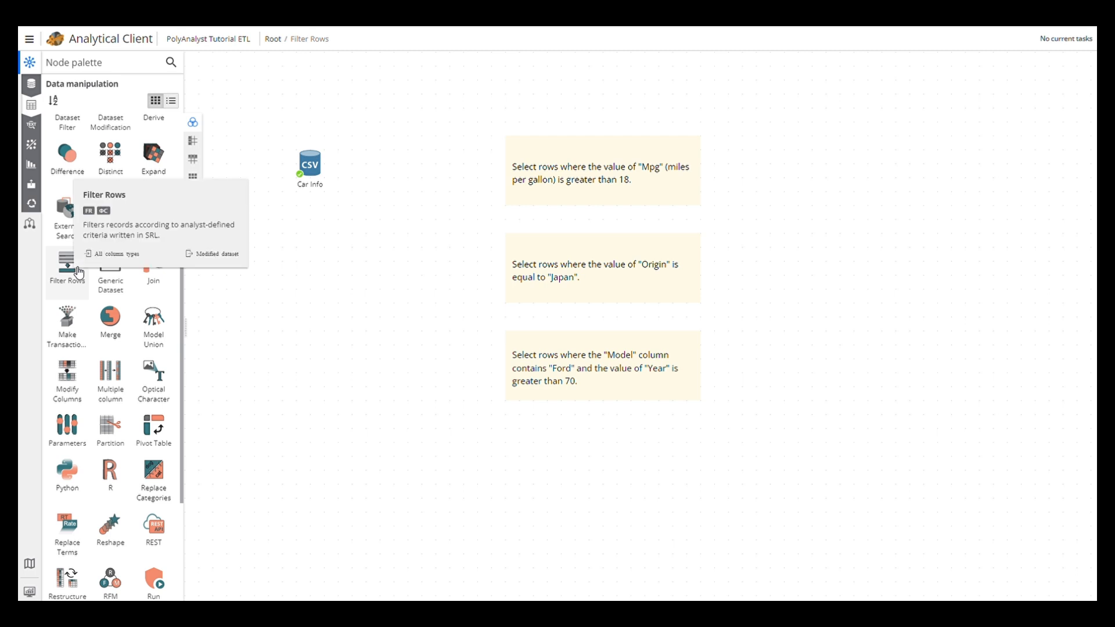
{"action": "mouse_move", "coordinate": [315, 238]}
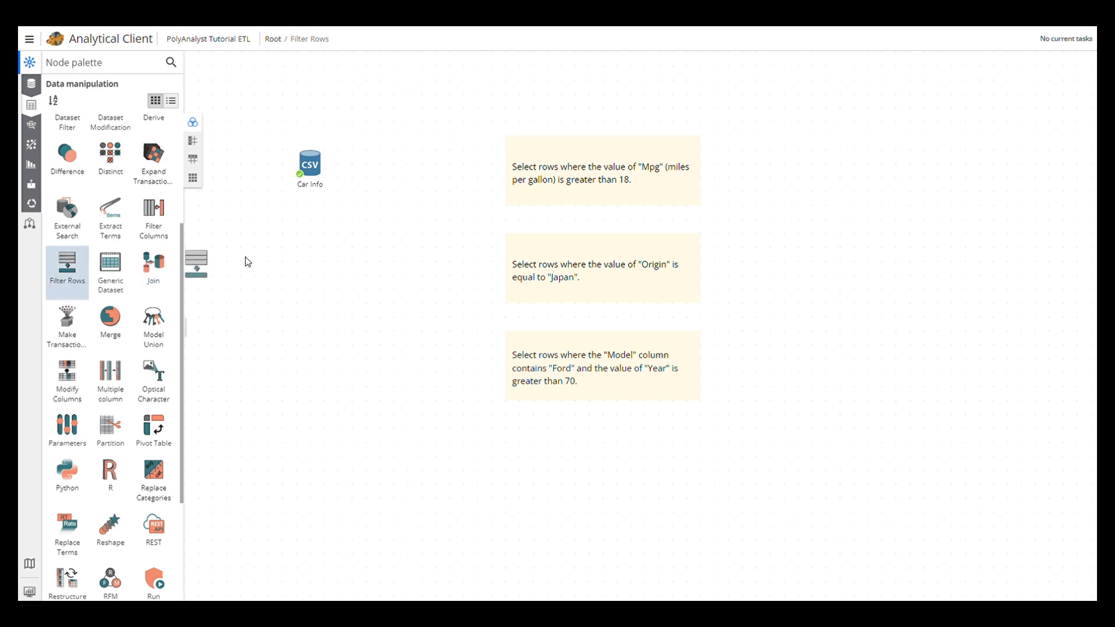
Step: Place a Filter Rows node, then add another Filter Rows node connected from Car Info's output
{"action": "left_click_drag", "start_coordinate": [67, 259], "coordinate": [435, 155]}
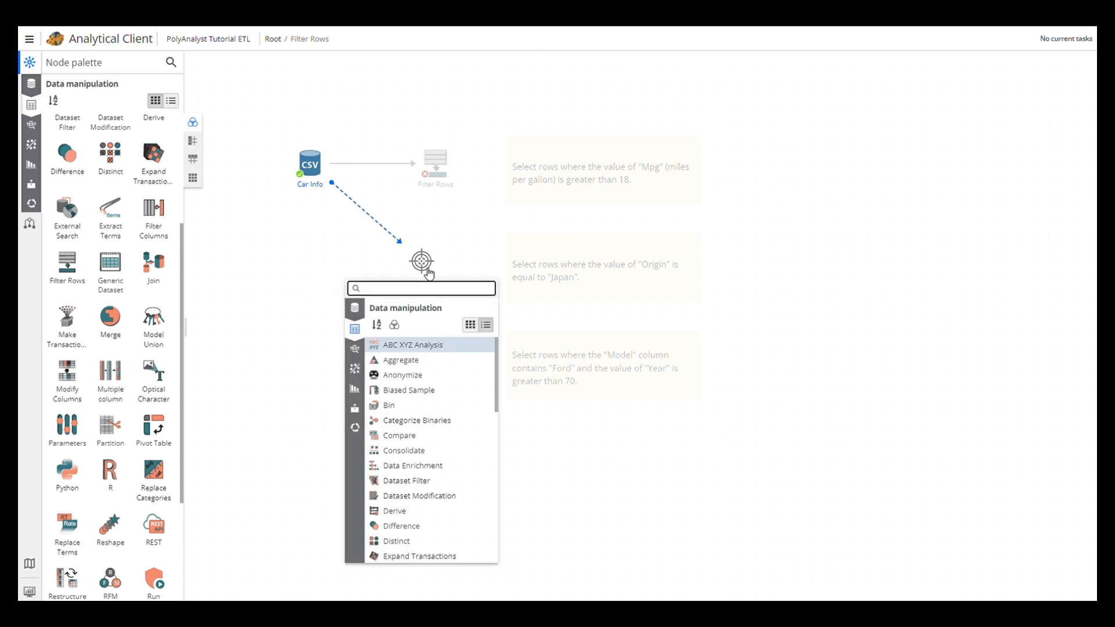
{"action": "type", "text": "filter"}
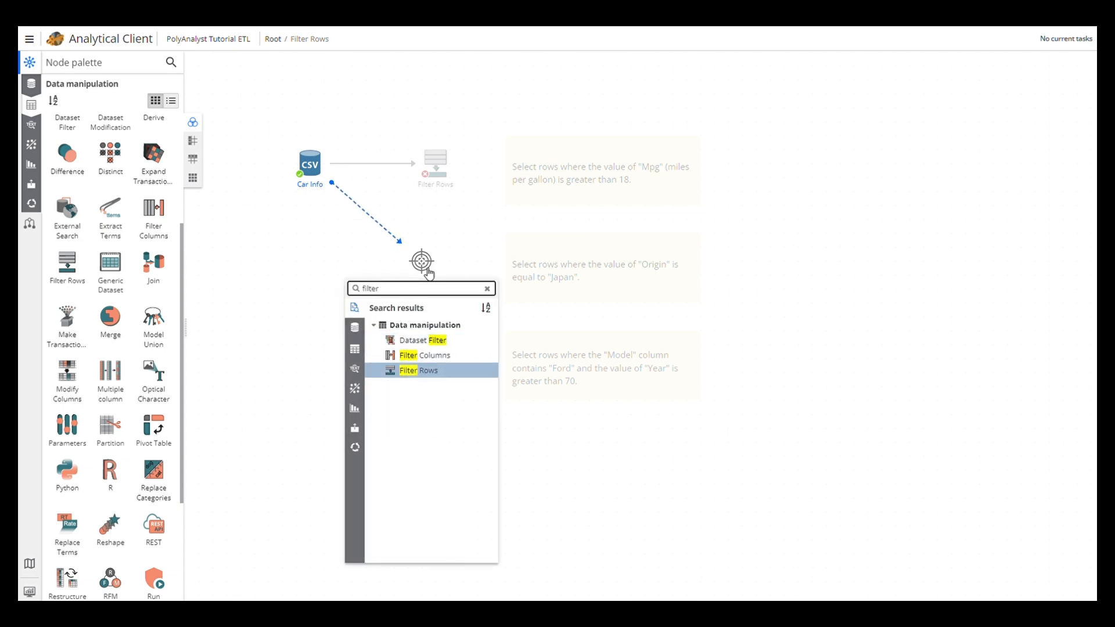
{"action": "left_click", "coordinate": [420, 371]}
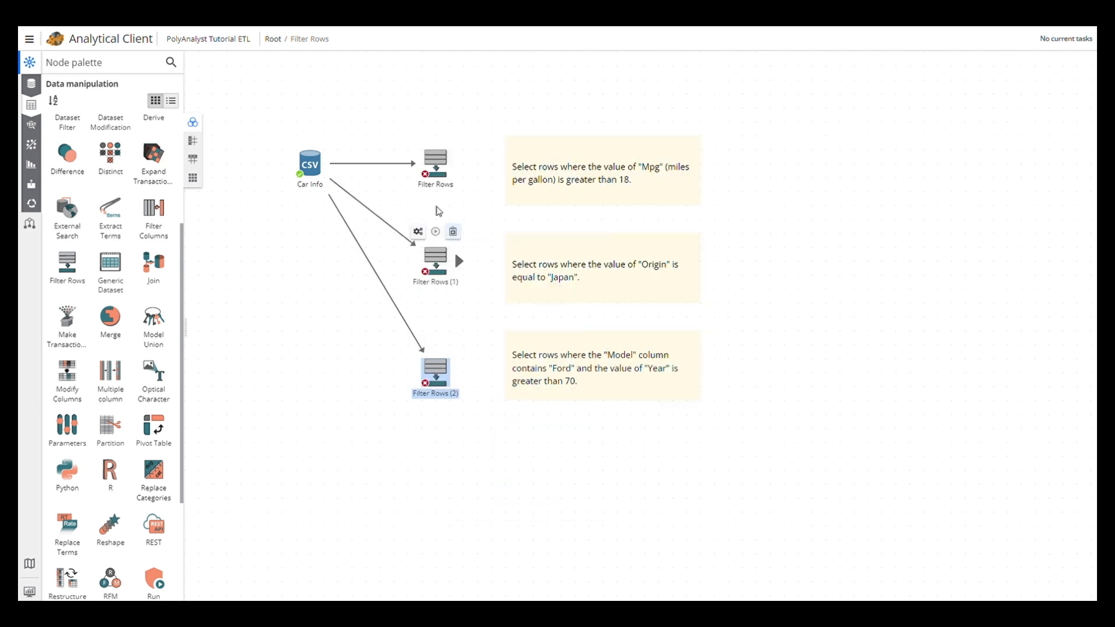
{"action": "left_click", "coordinate": [310, 162]}
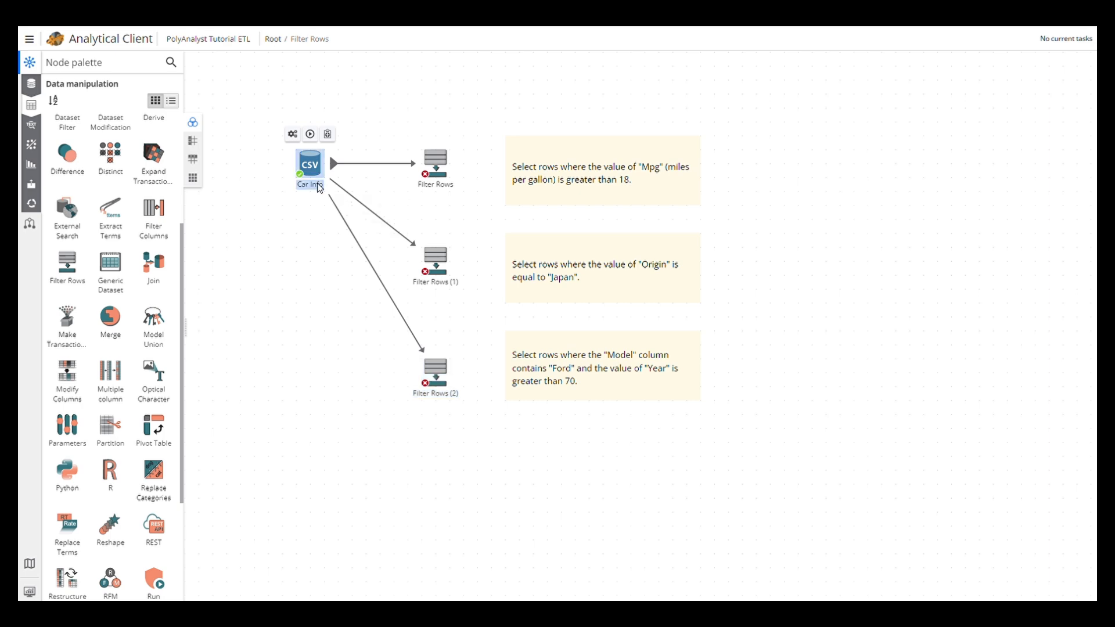
{"action": "double_click", "coordinate": [309, 161]}
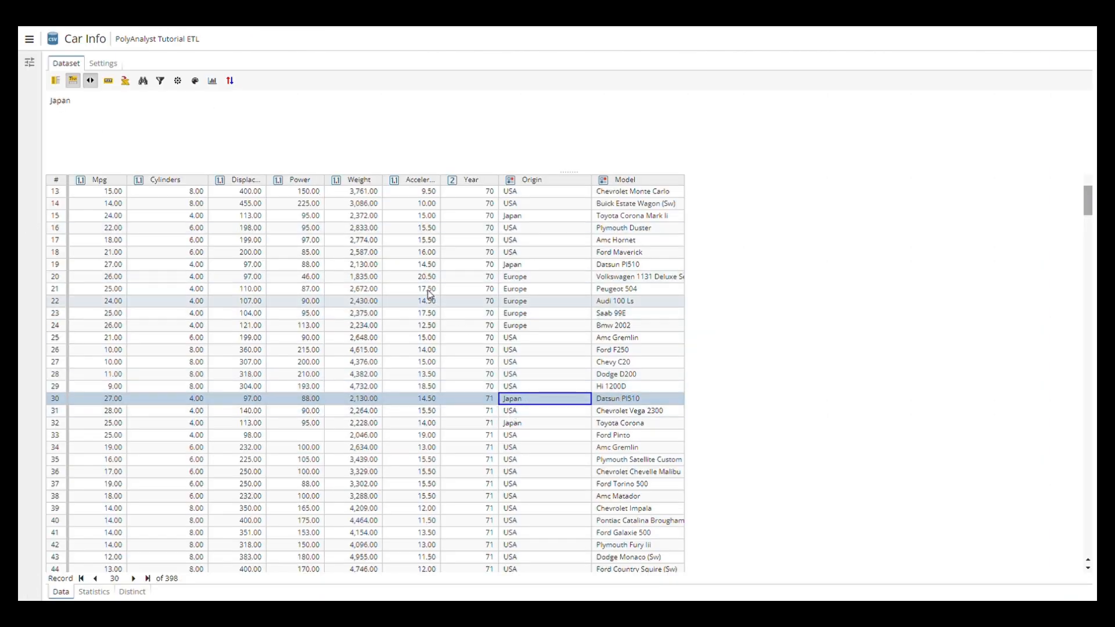
{"action": "scroll", "scroll_direction": "up", "scroll_amount": 3}
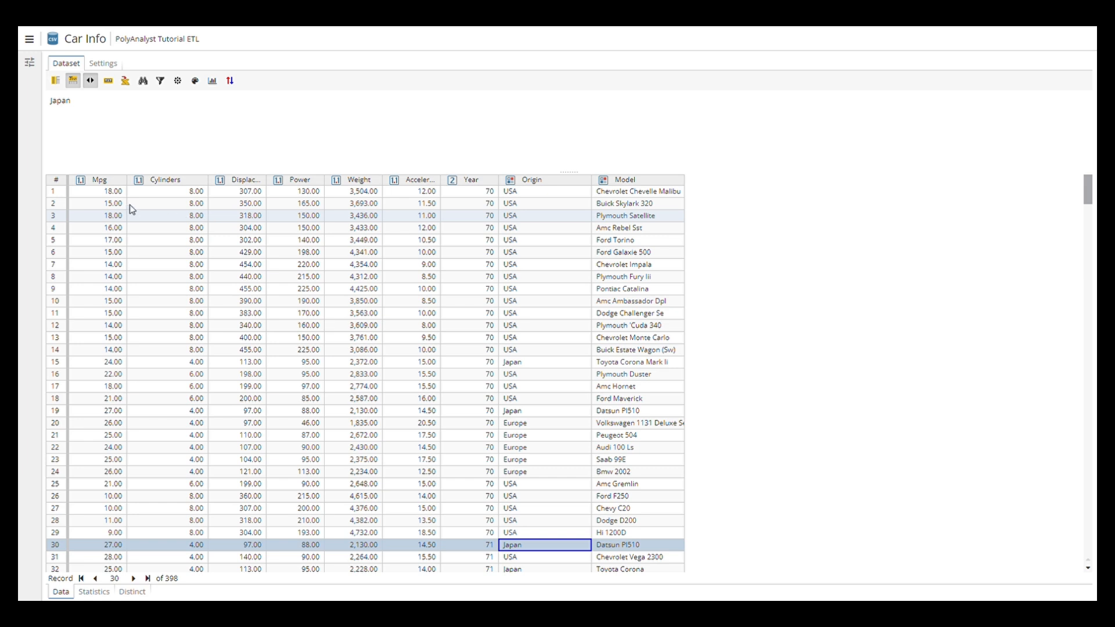
{"action": "left_click", "coordinate": [99, 215]}
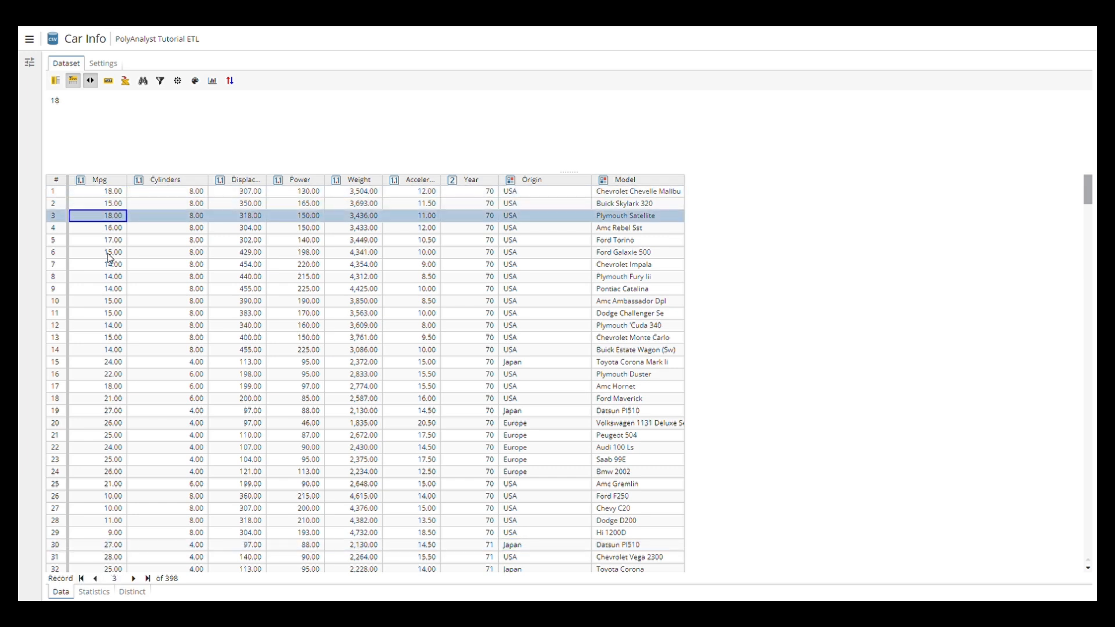
{"action": "left_click", "coordinate": [112, 277]}
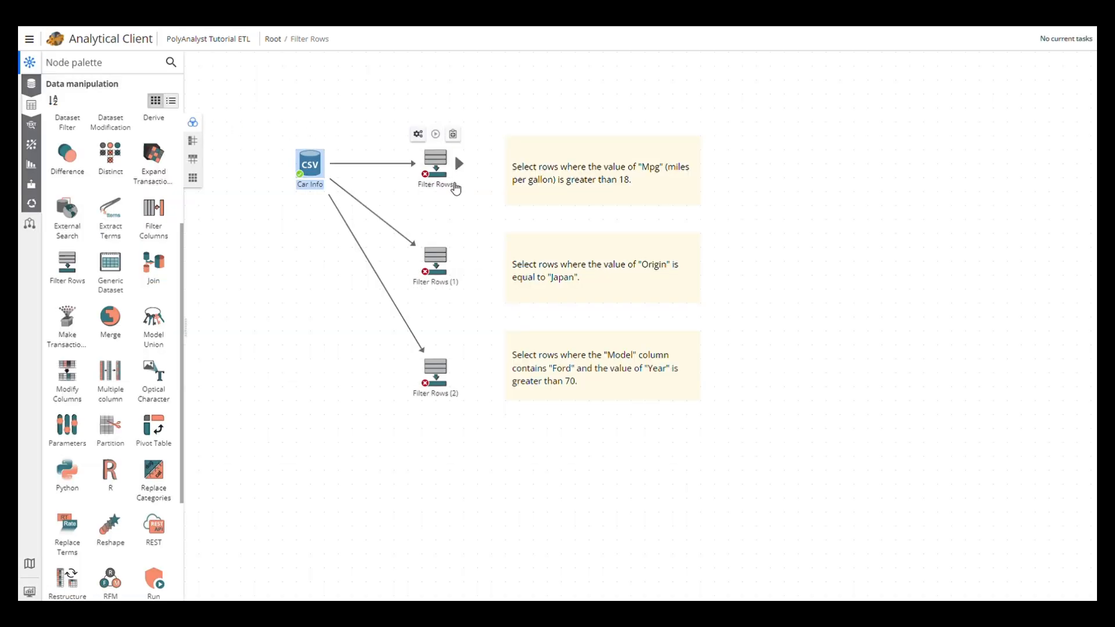
Step: Give the first Filter Rows node the rule [Mpg]>18, apply it, and execute
{"action": "double_click", "coordinate": [434, 162]}
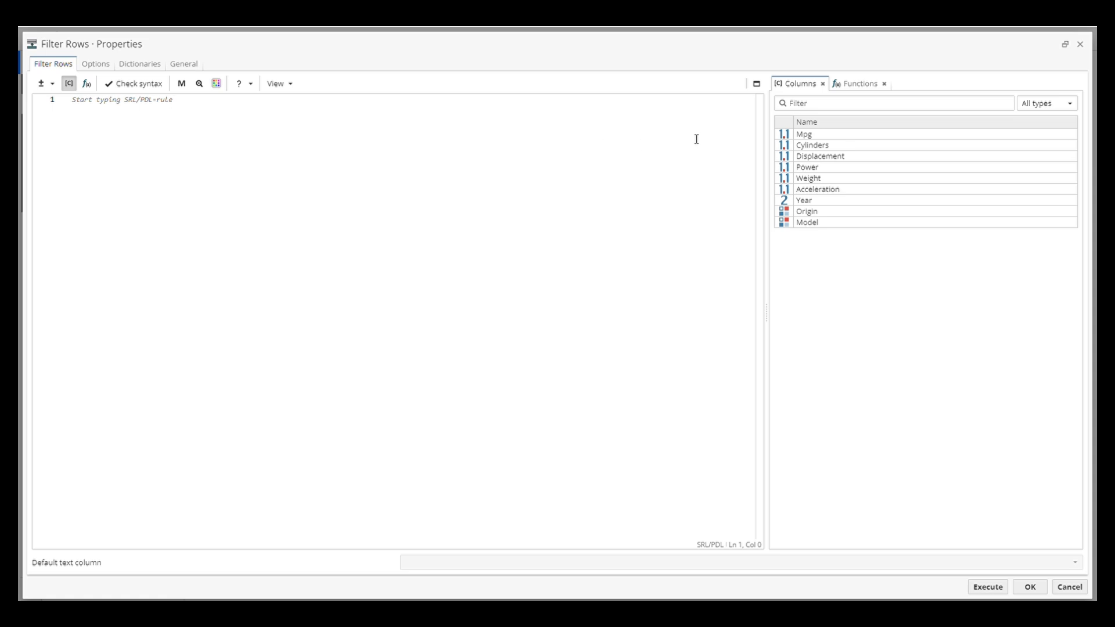
{"action": "double_click", "coordinate": [804, 134]}
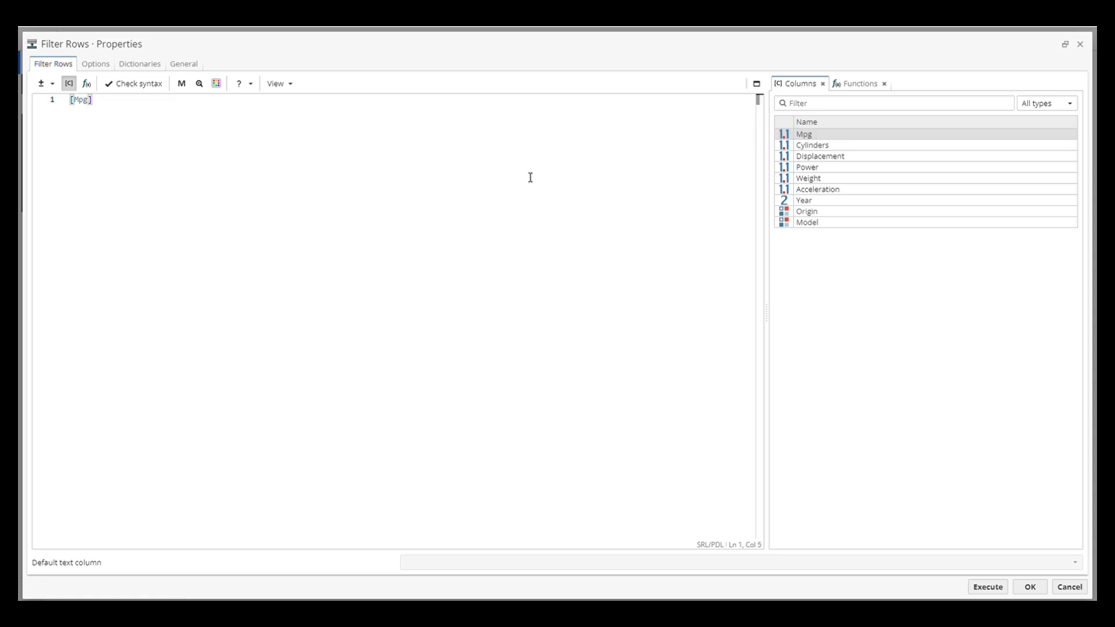
{"action": "type", "text": ">"}
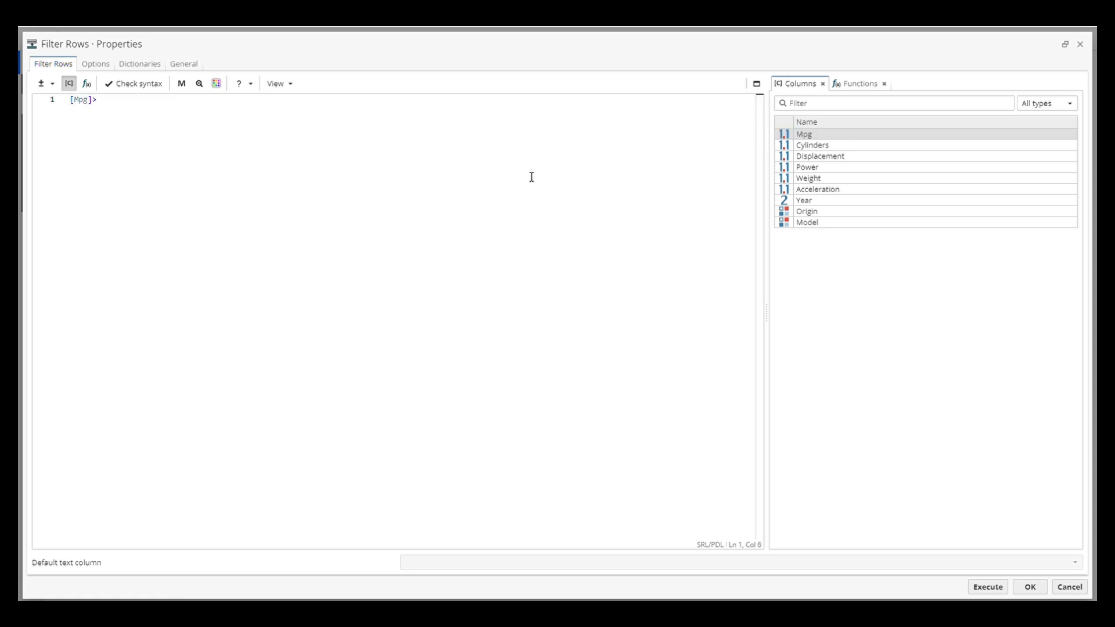
{"action": "type", "text": "18"}
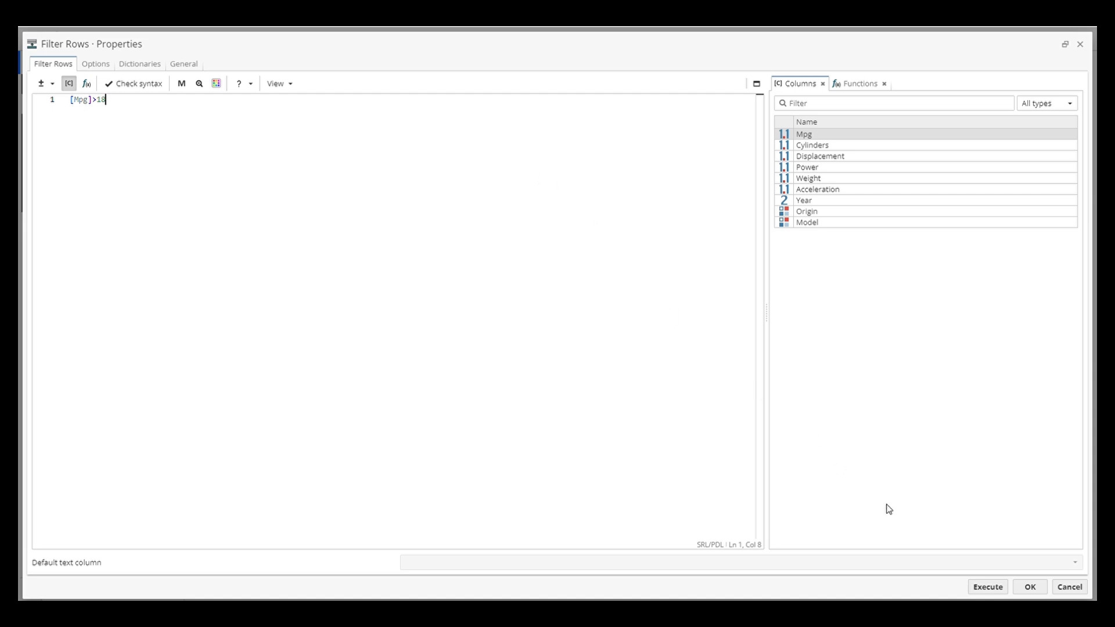
{"action": "left_click", "coordinate": [987, 586]}
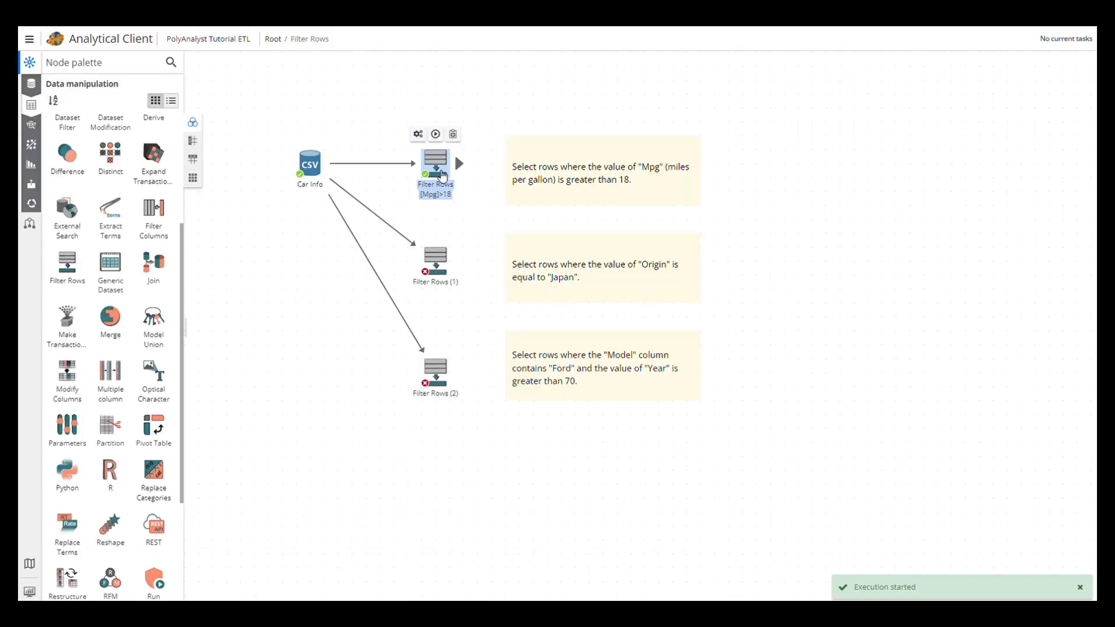
{"action": "double_click", "coordinate": [435, 159]}
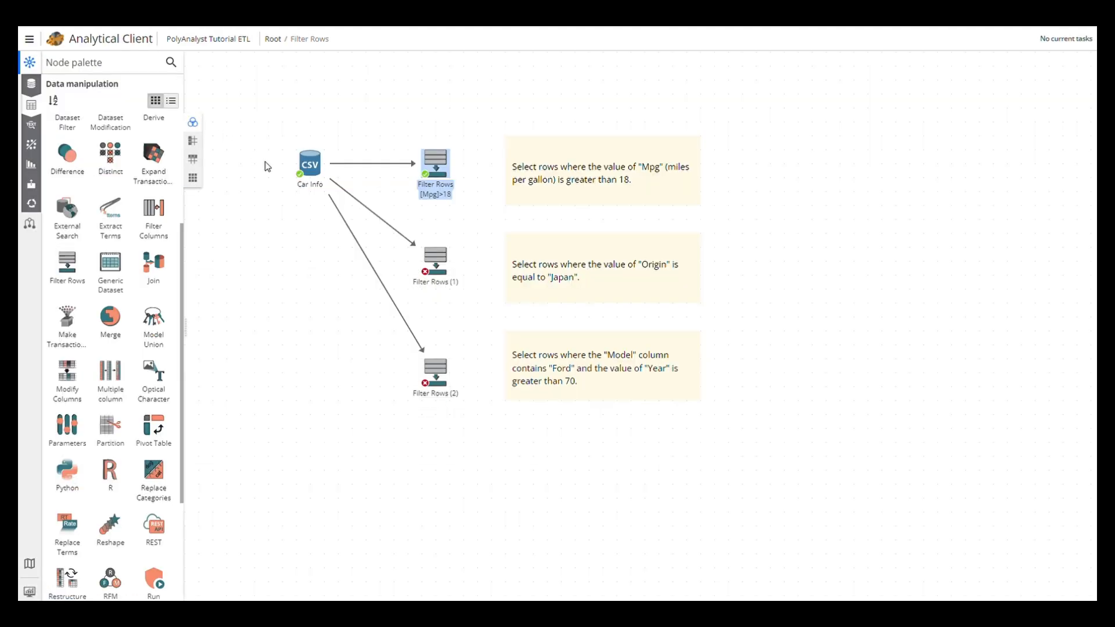
Step: View the Car Info records and inspect a row whose Origin is Japan
{"action": "double_click", "coordinate": [310, 162]}
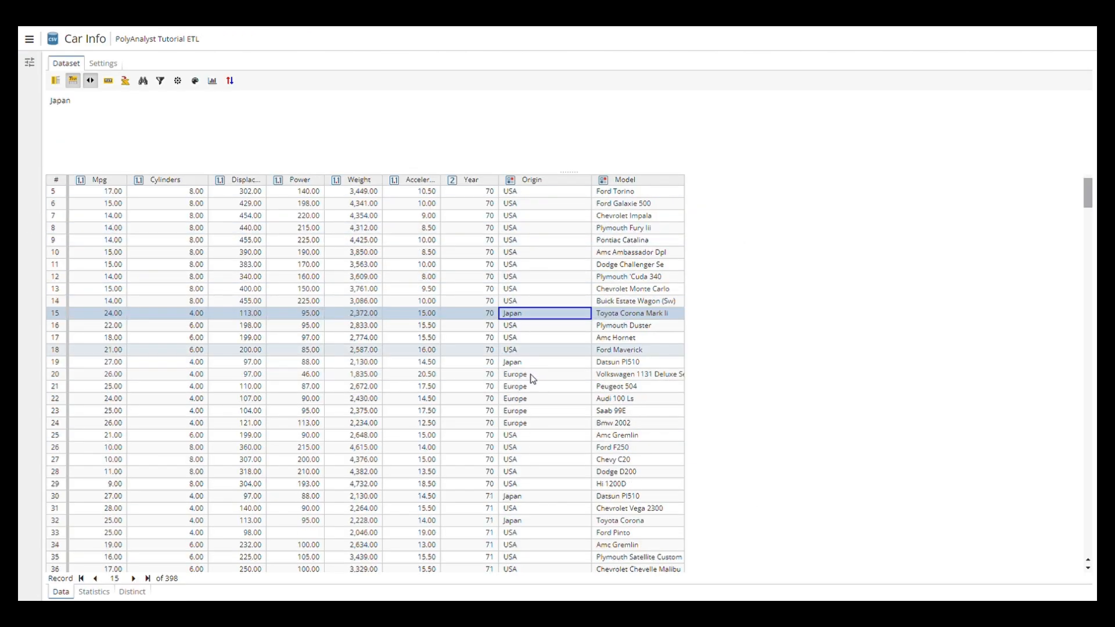
{"action": "left_click", "coordinate": [544, 362]}
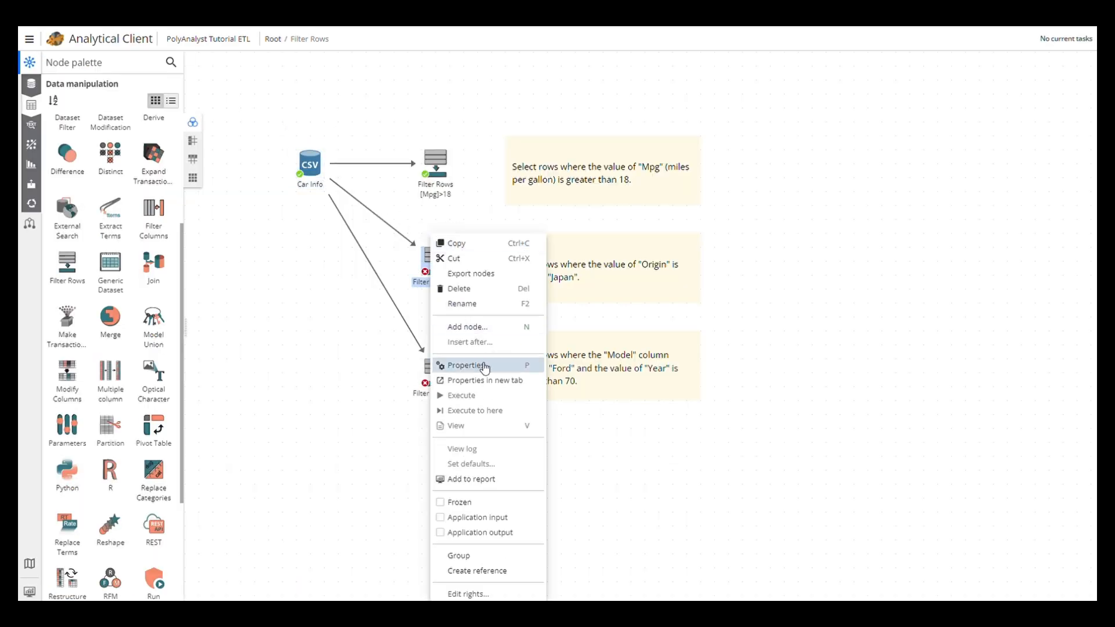
Step: Set the second Filter Rows node's rule to [Origin]="Japan" and apply it
{"action": "left_click", "coordinate": [468, 365]}
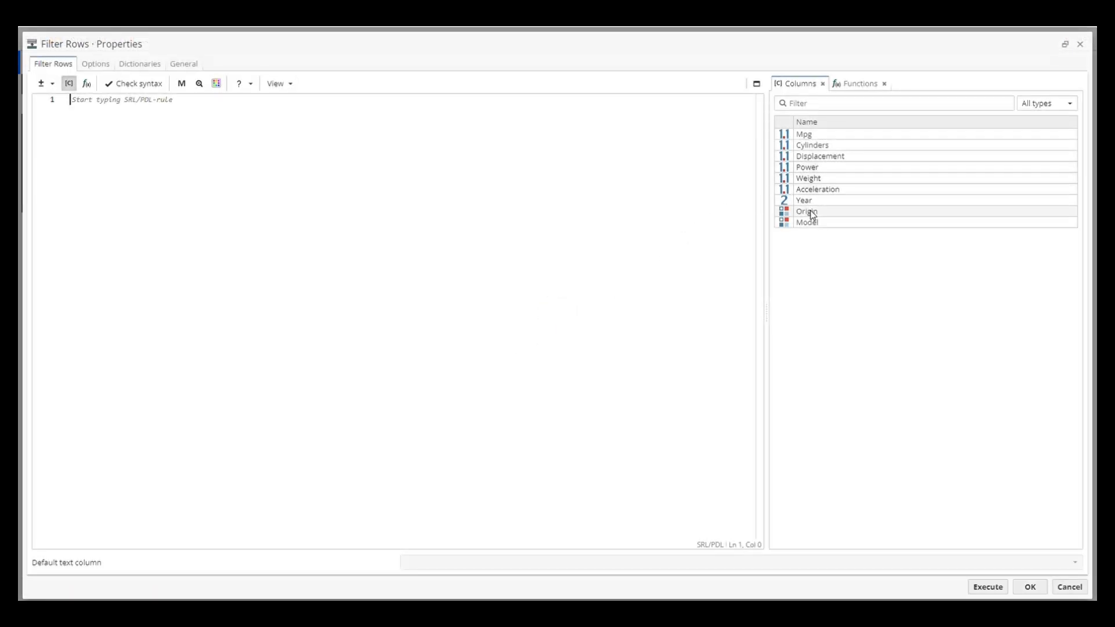
{"action": "double_click", "coordinate": [808, 211]}
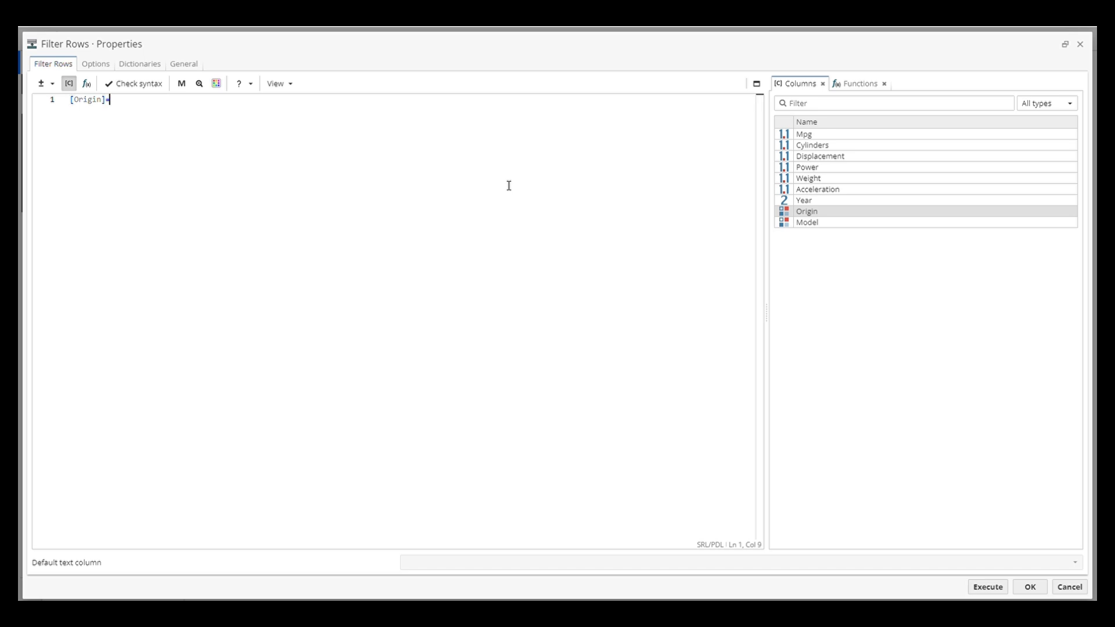
{"action": "type", "text": "\"Japan\""}
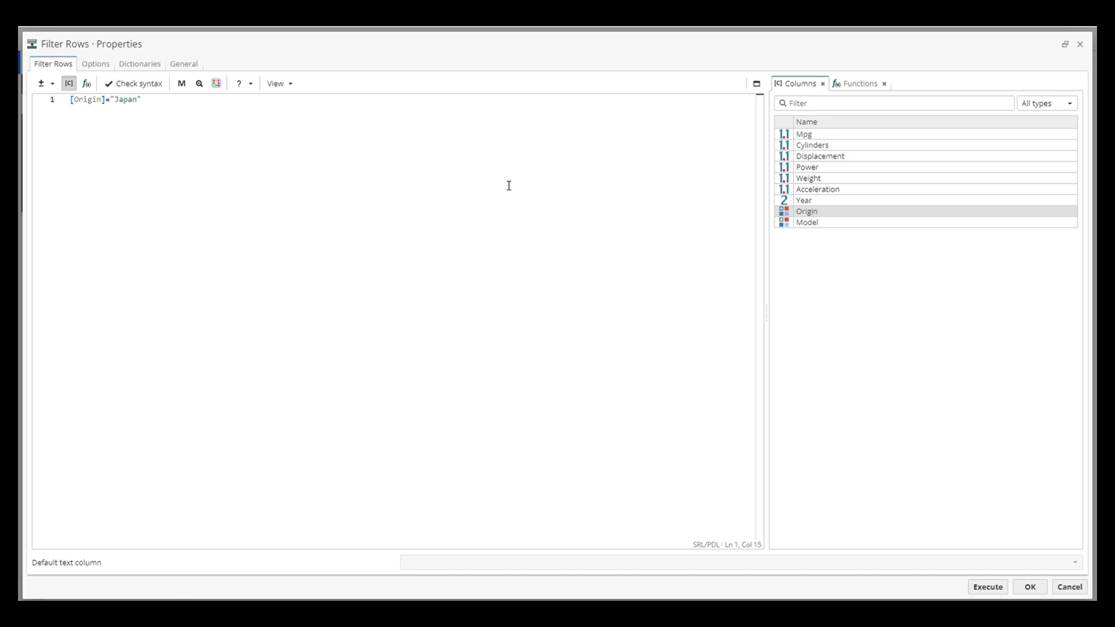
{"action": "left_click", "coordinate": [987, 587]}
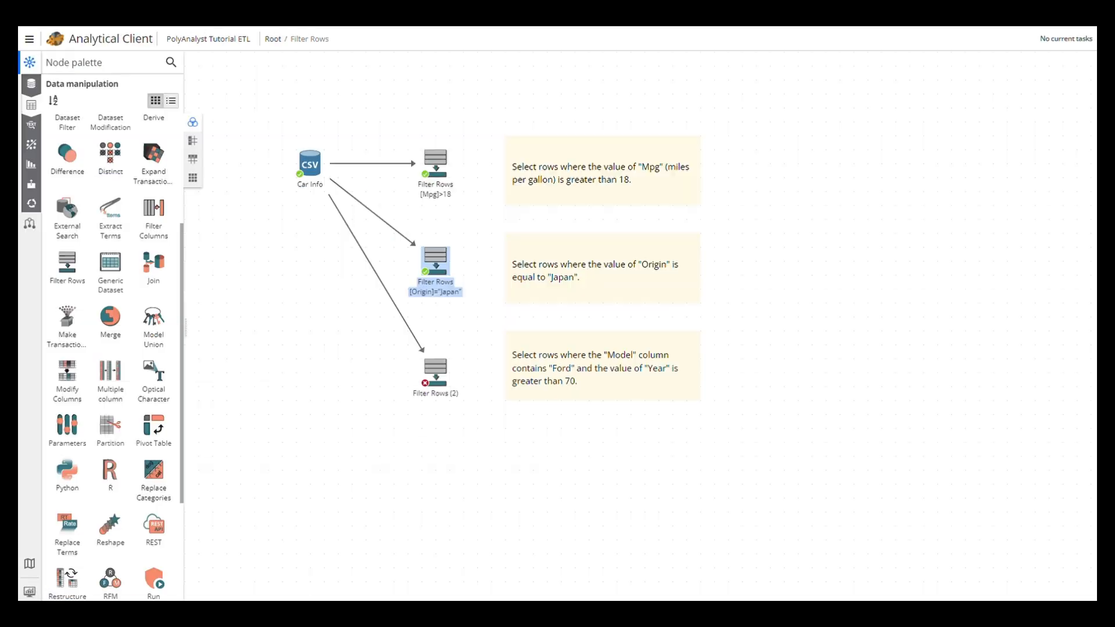
Step: Open the Car Info records, inspect the Ford Torino model entry, then leave the view
{"action": "left_click", "coordinate": [310, 163]}
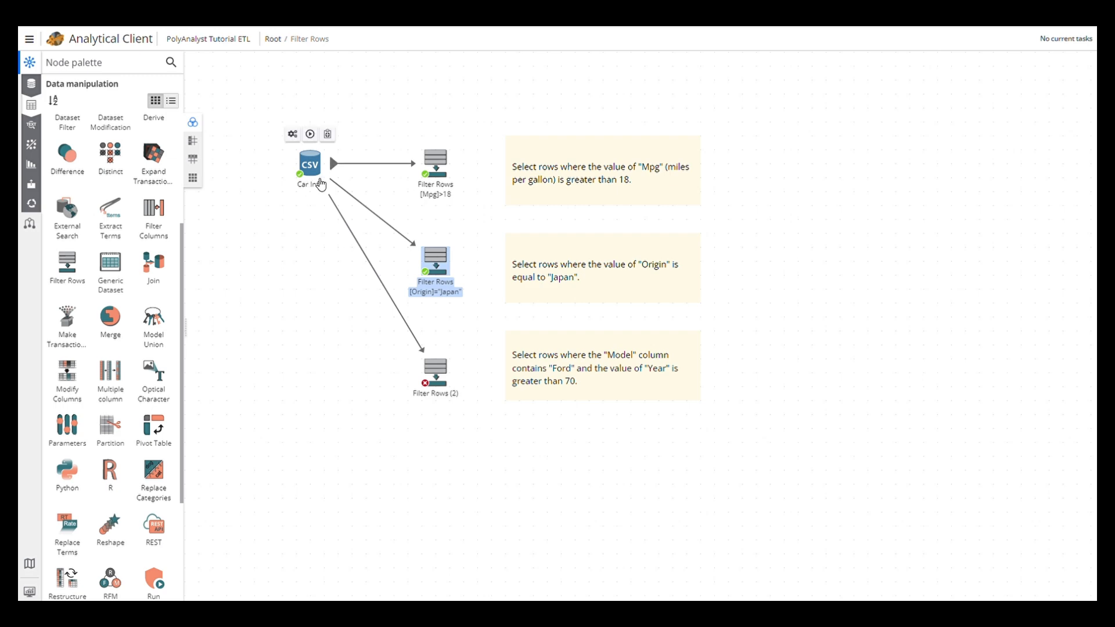
{"action": "double_click", "coordinate": [310, 162]}
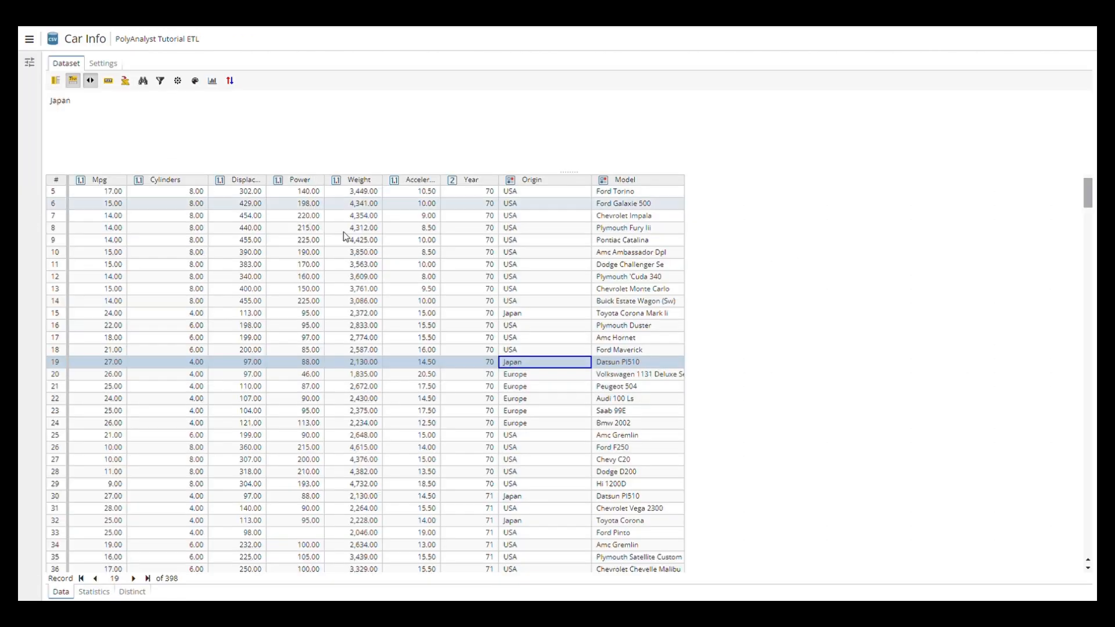
{"action": "mouse_move", "coordinate": [629, 197]}
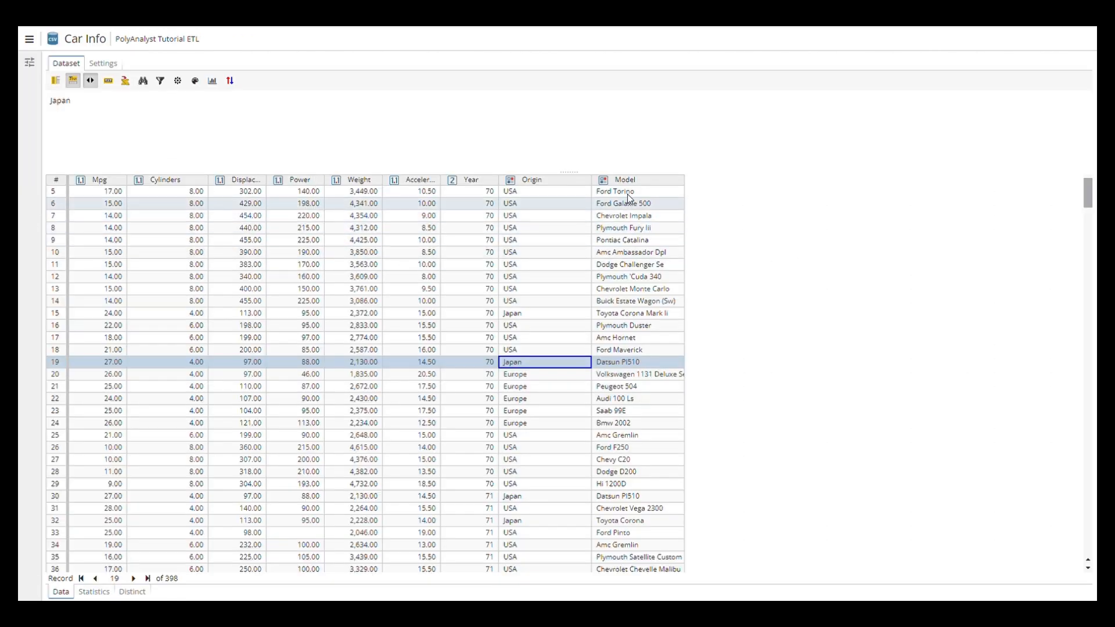
{"action": "left_click", "coordinate": [616, 190]}
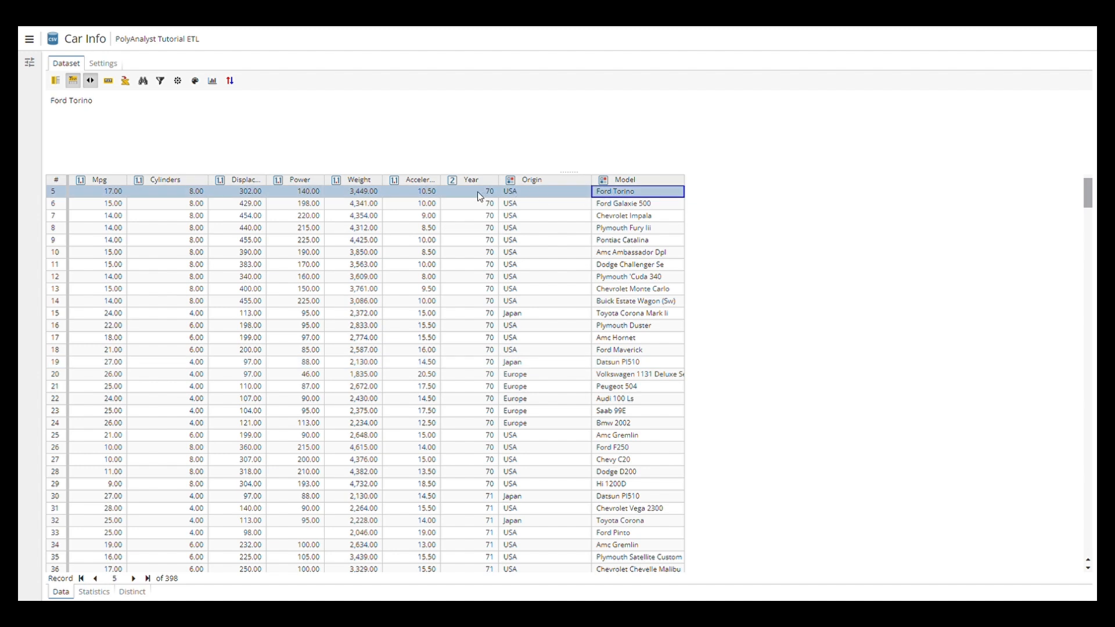
{"action": "left_click", "coordinate": [472, 190]}
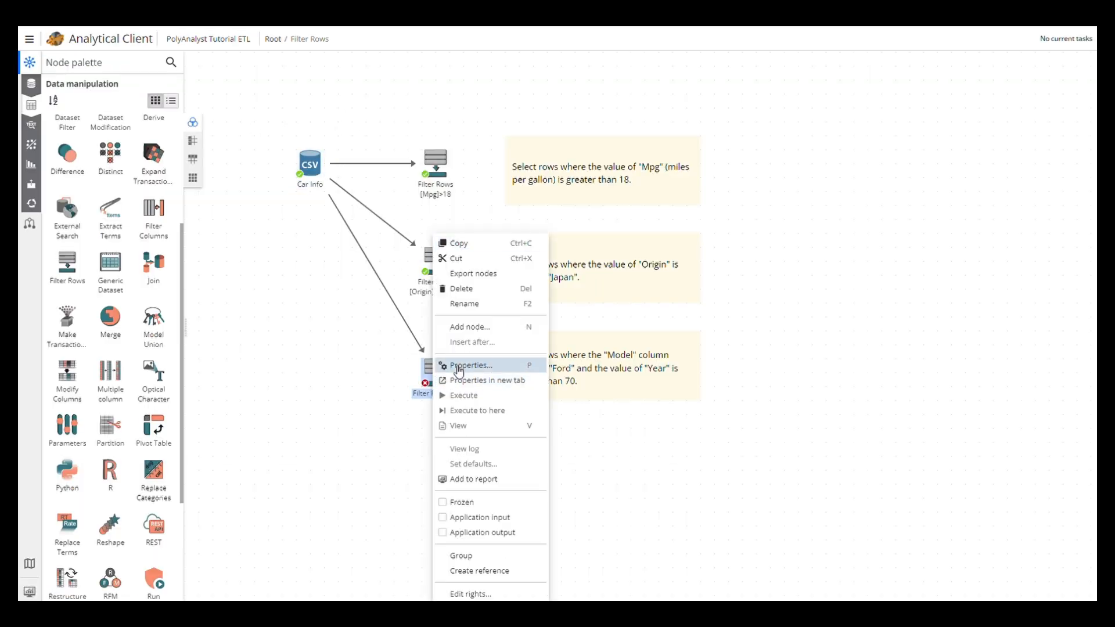
Step: Set the third filter's rule to (inclword([Model], "Ford")) and ([Year]>70) and apply it
{"action": "left_click", "coordinate": [469, 365]}
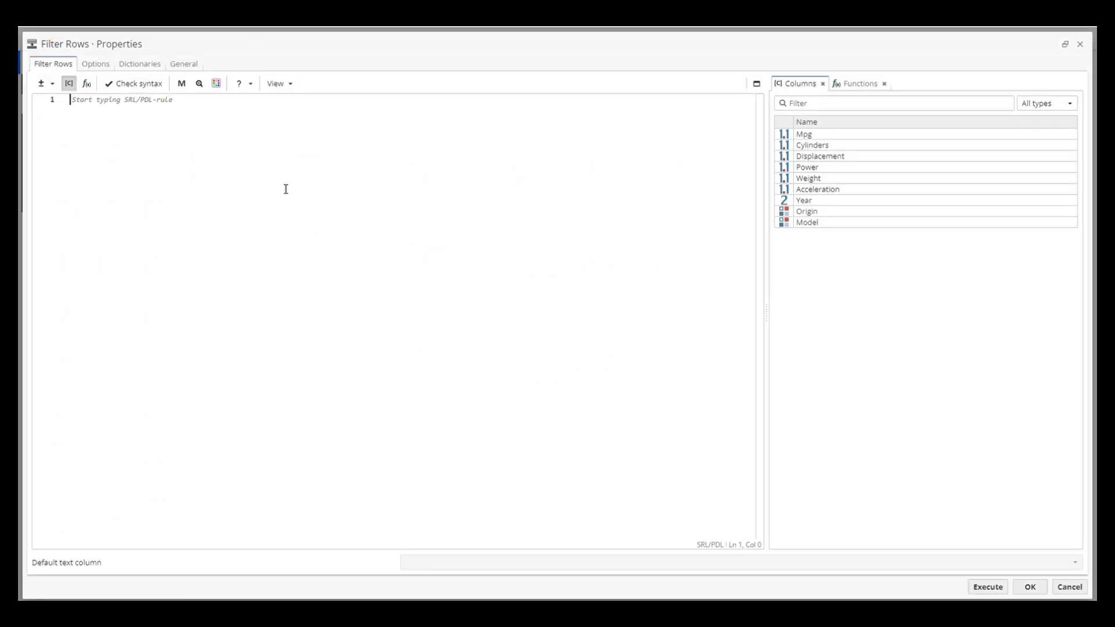
{"action": "type", "text": "inclword("}
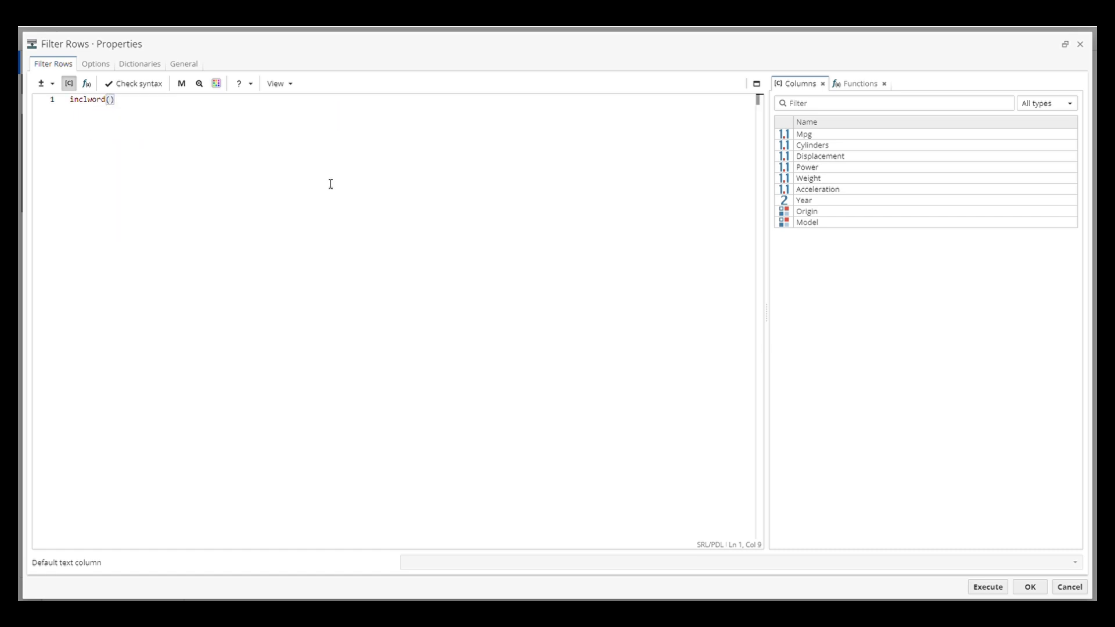
{"action": "double_click", "coordinate": [807, 222]}
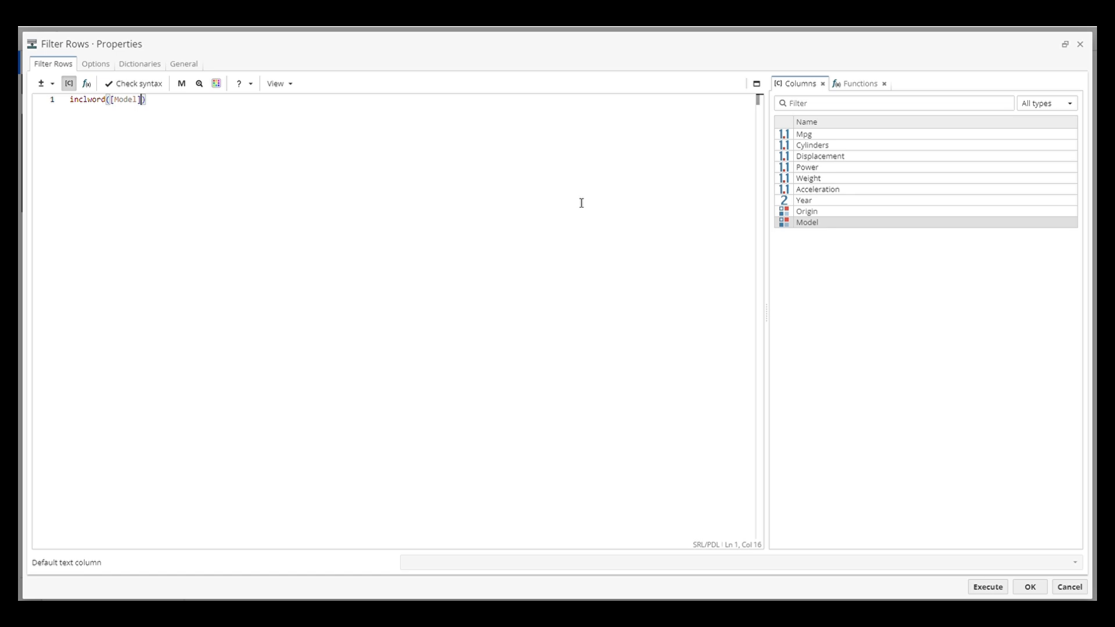
{"action": "type", "text": ", \"Ford\""}
{"action": "type", "text": "a"}
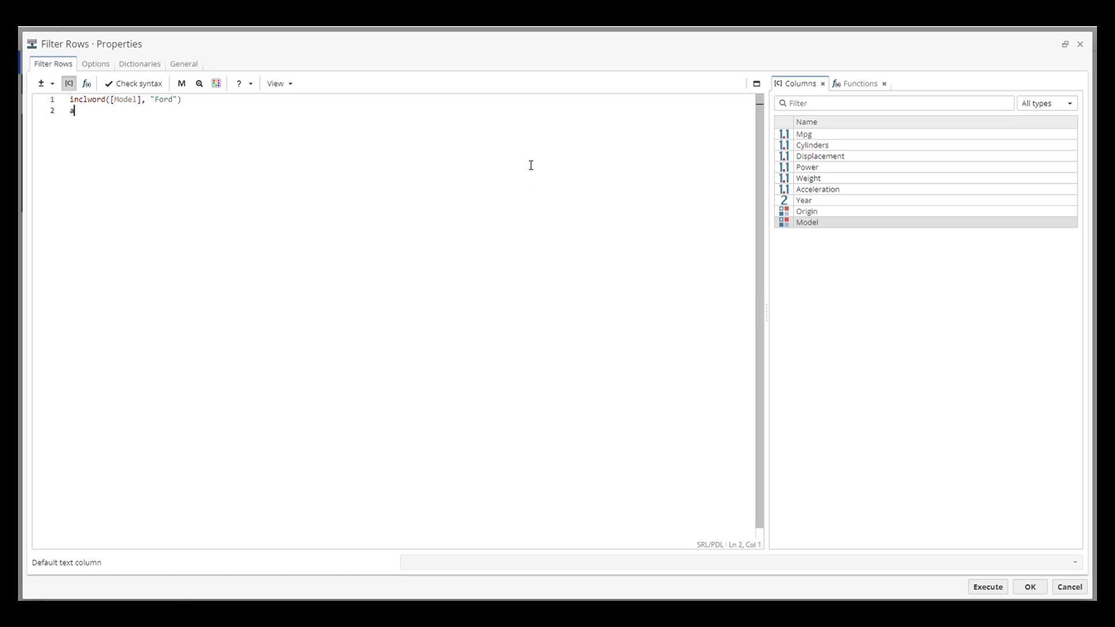
{"action": "type", "text": "nd"}
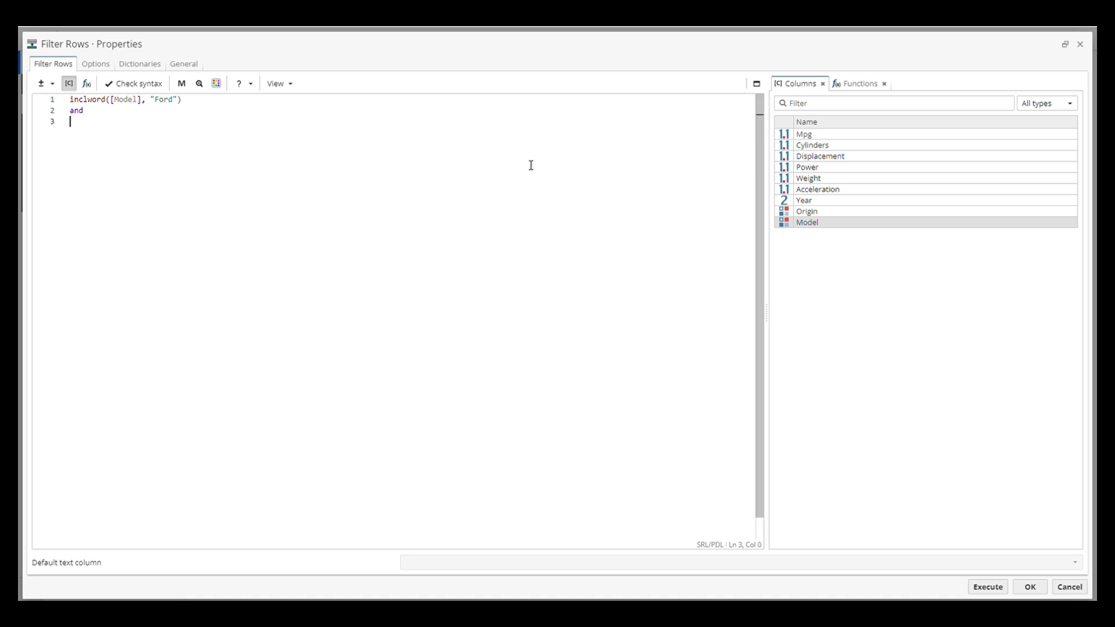
{"action": "double_click", "coordinate": [804, 200]}
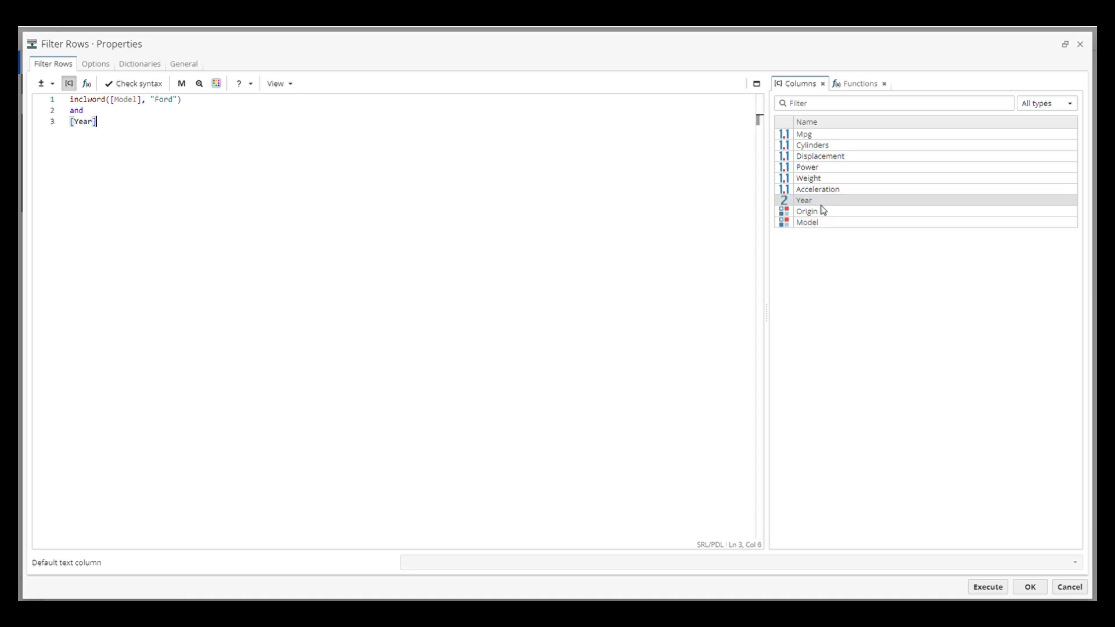
{"action": "type", "text": ">"}
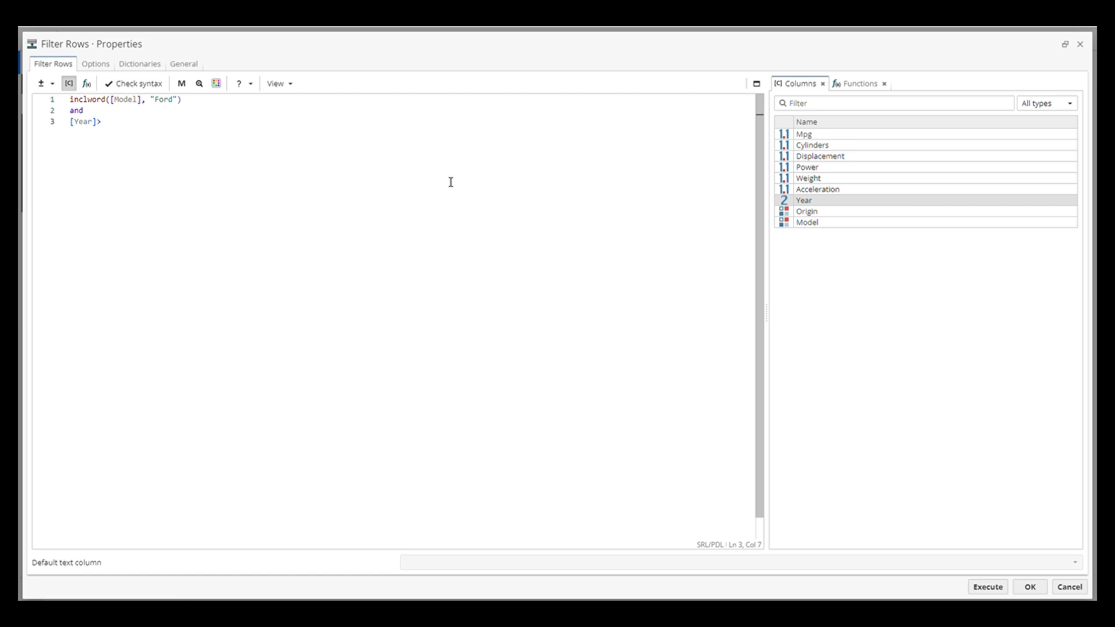
{"action": "type", "text": "70)"}
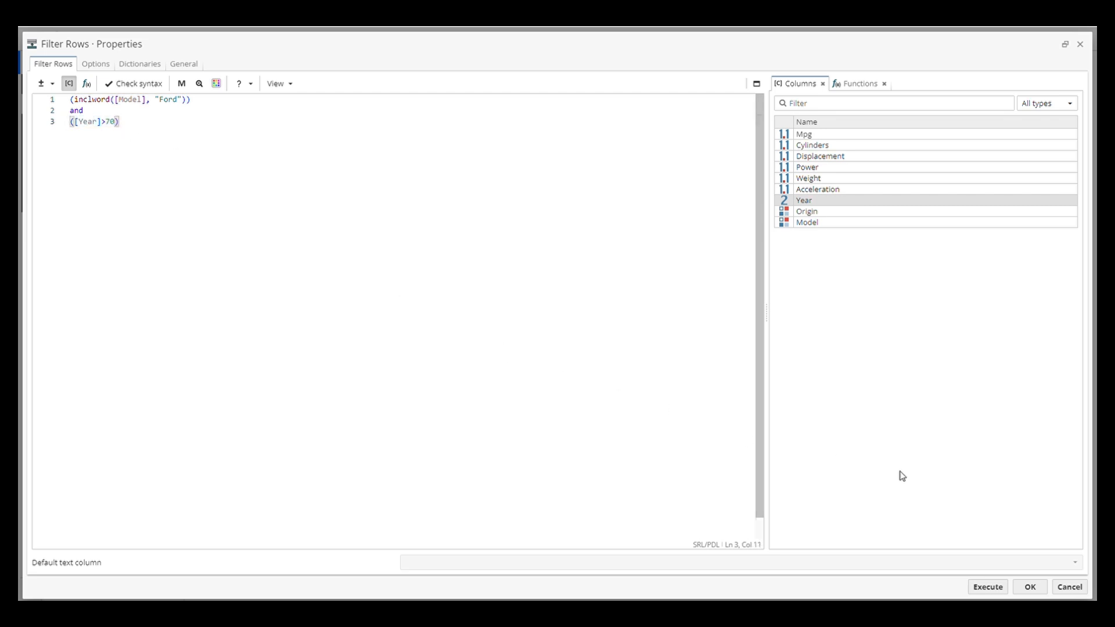
{"action": "left_click", "coordinate": [987, 586]}
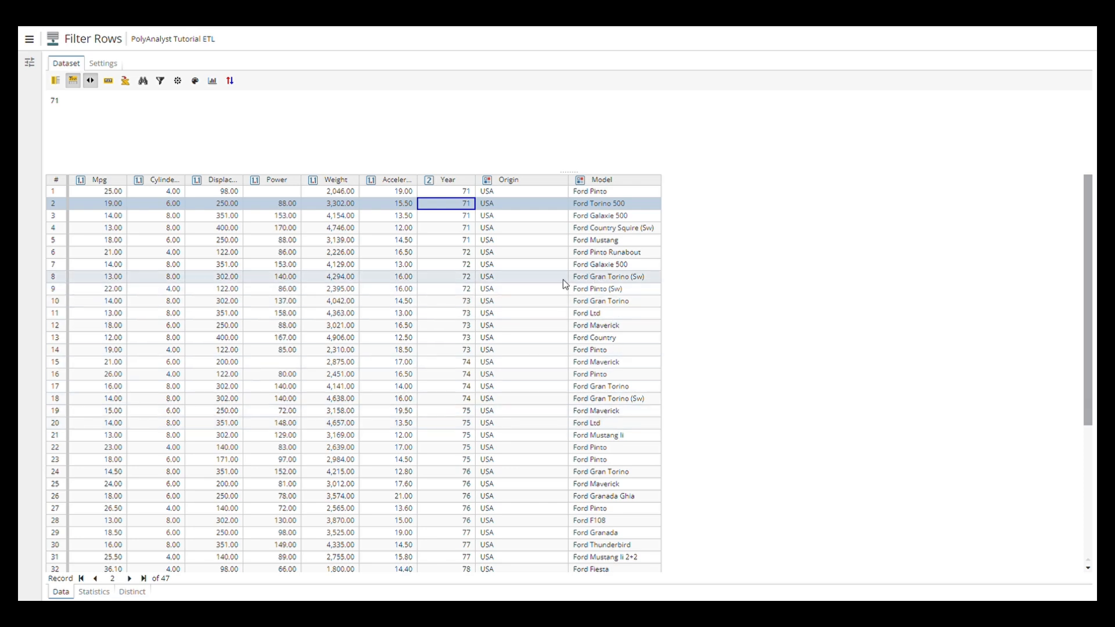
Step: Scroll through the 47 filtered Ford records, reaching years in the early 80s
{"action": "scroll", "scroll_direction": "down", "scroll_amount": 3}
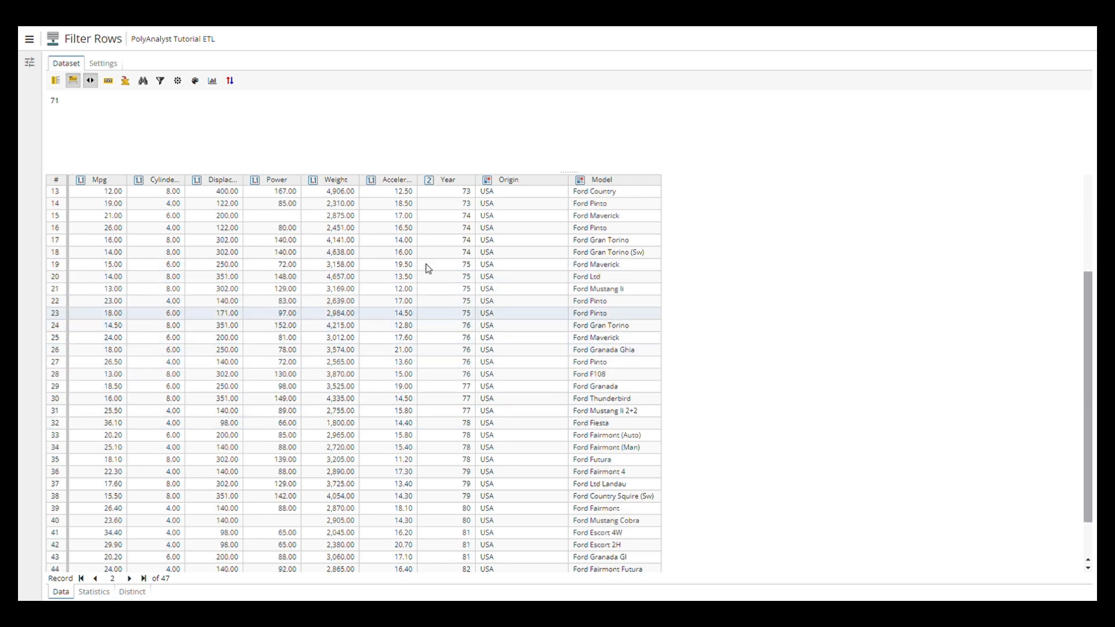